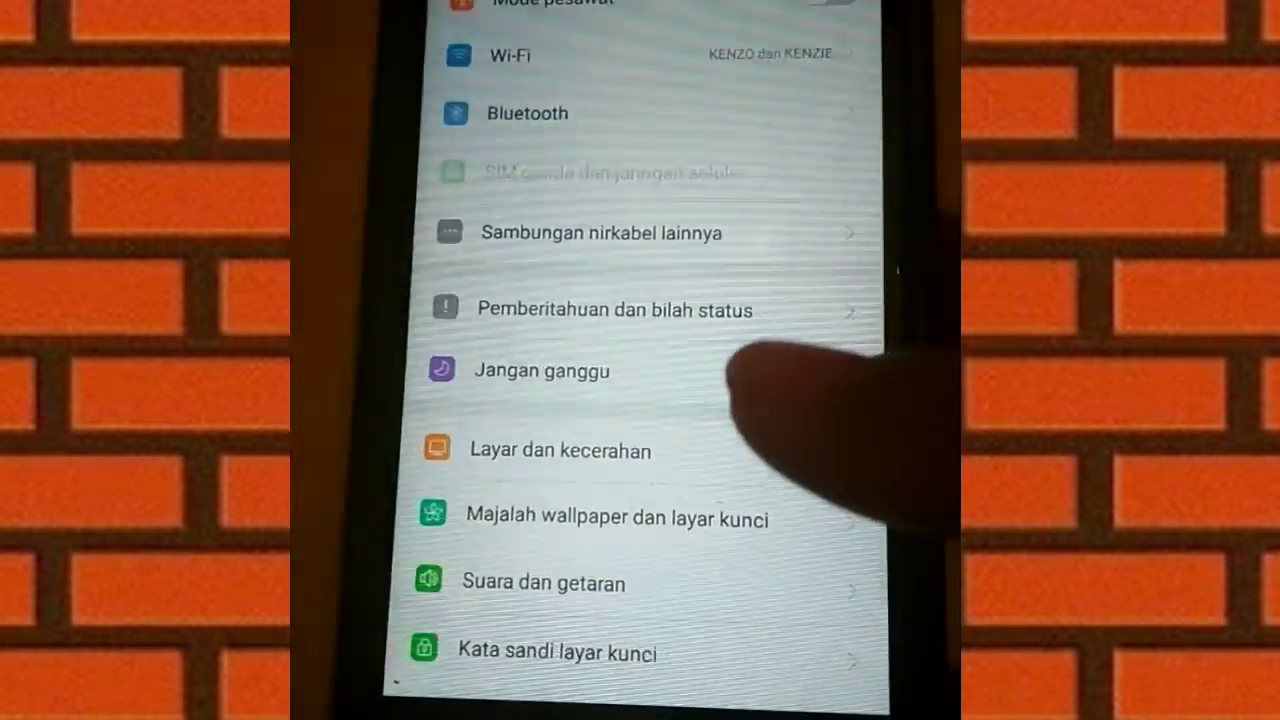
# - Look through the additional settings section, then return to the main Settings list
pyautogui.scroll(-3)
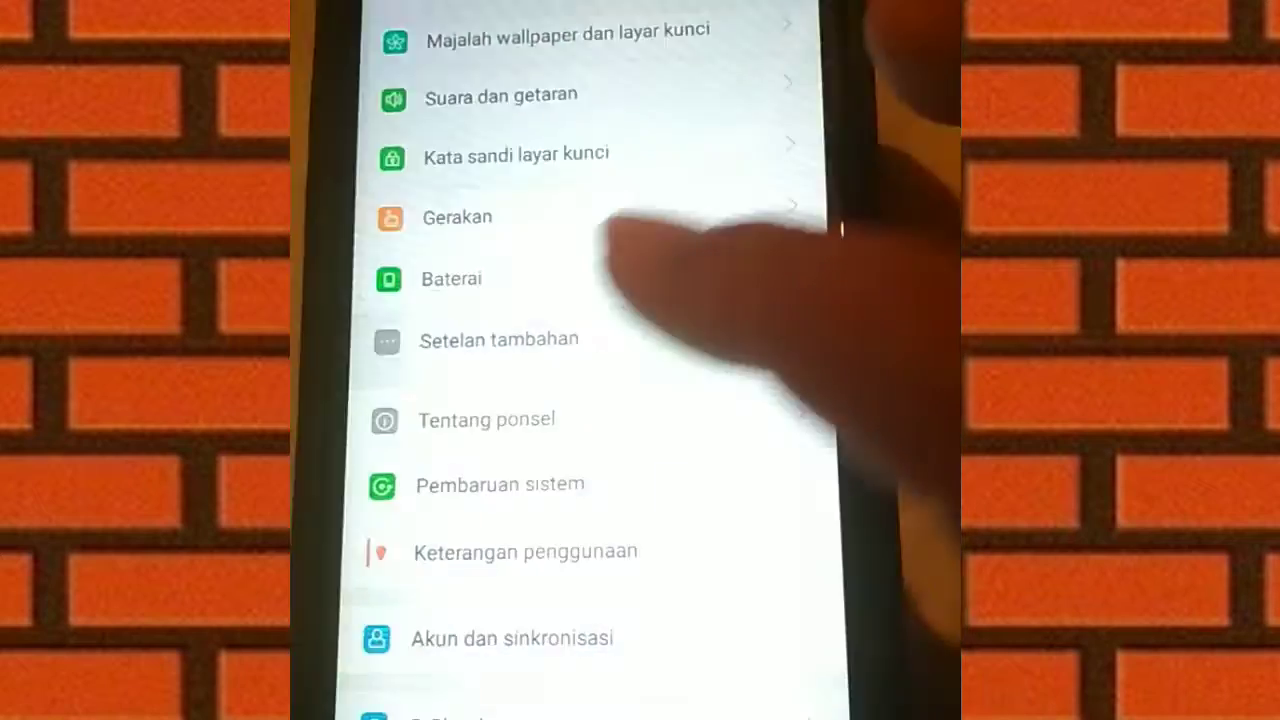
pyautogui.click(498, 339)
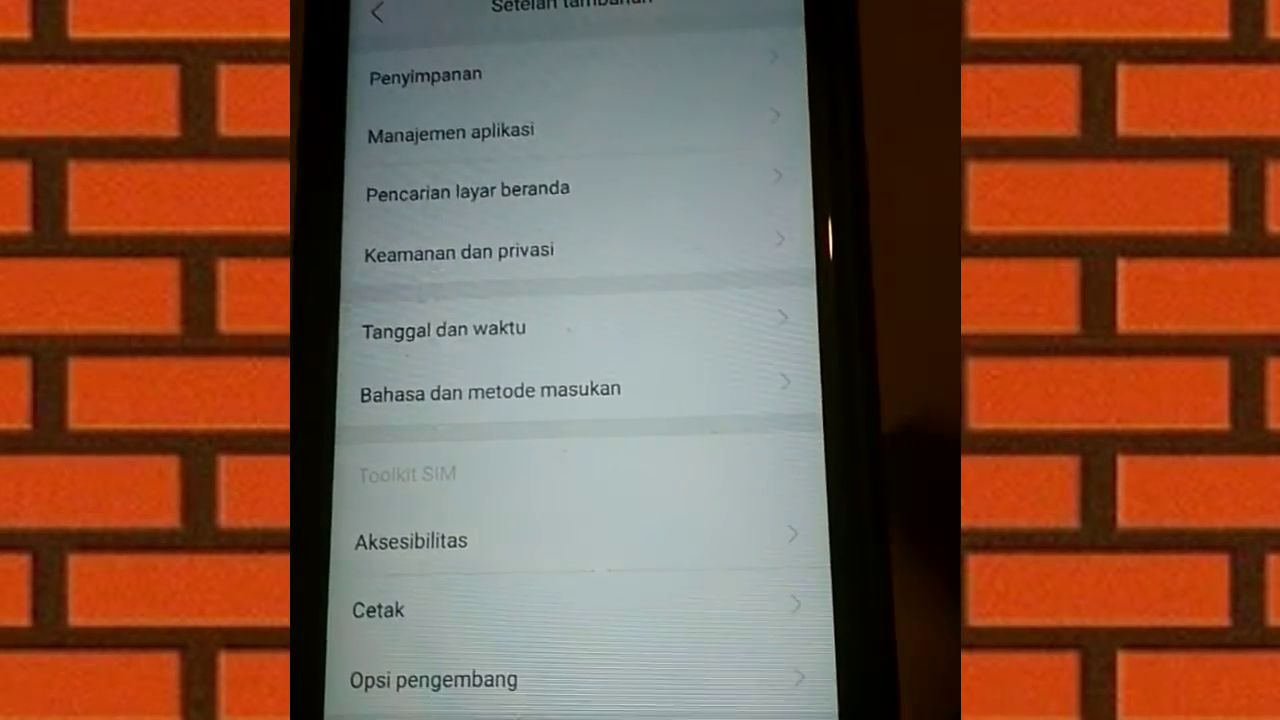
pyautogui.scroll(-3)
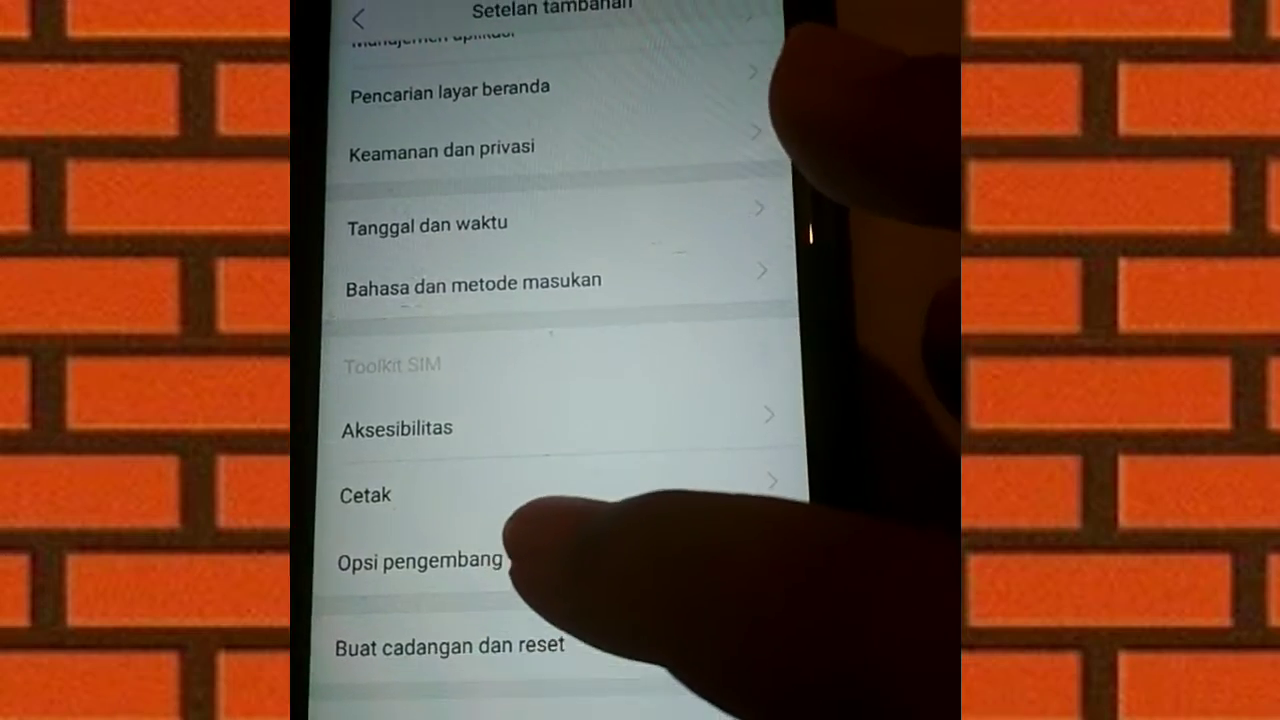
pyautogui.click(358, 19)
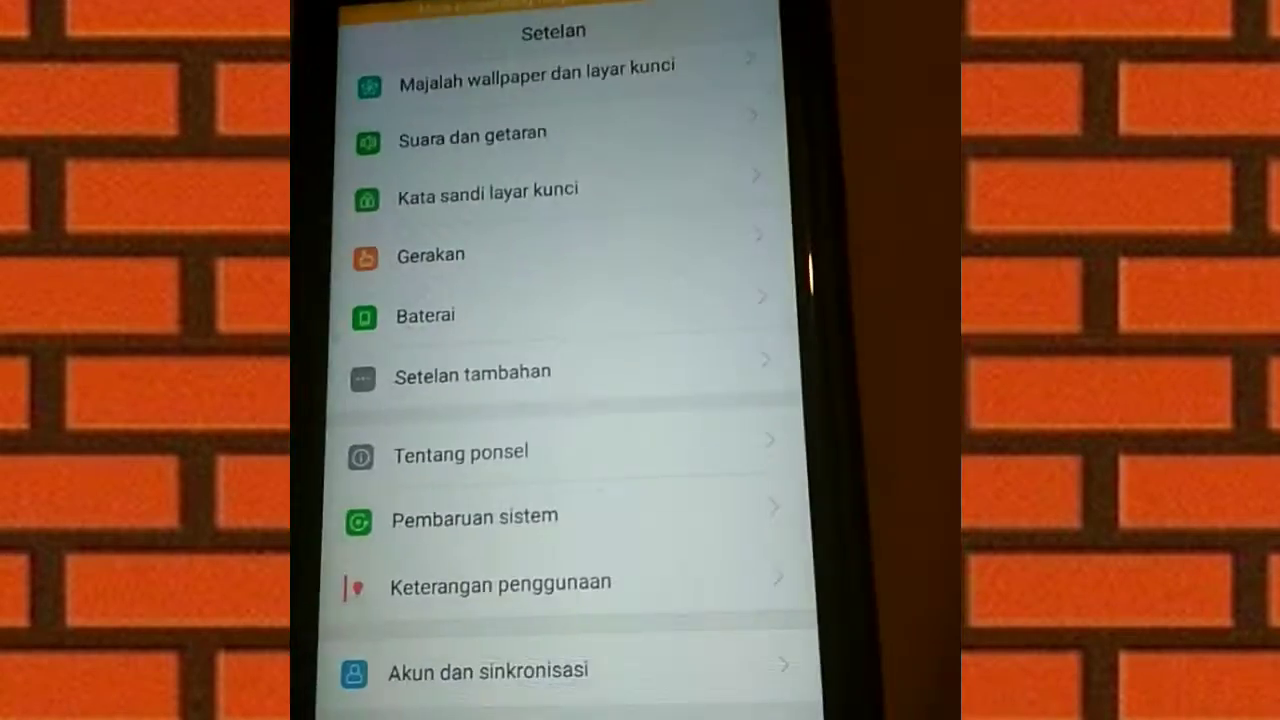
pyautogui.scroll(-3)
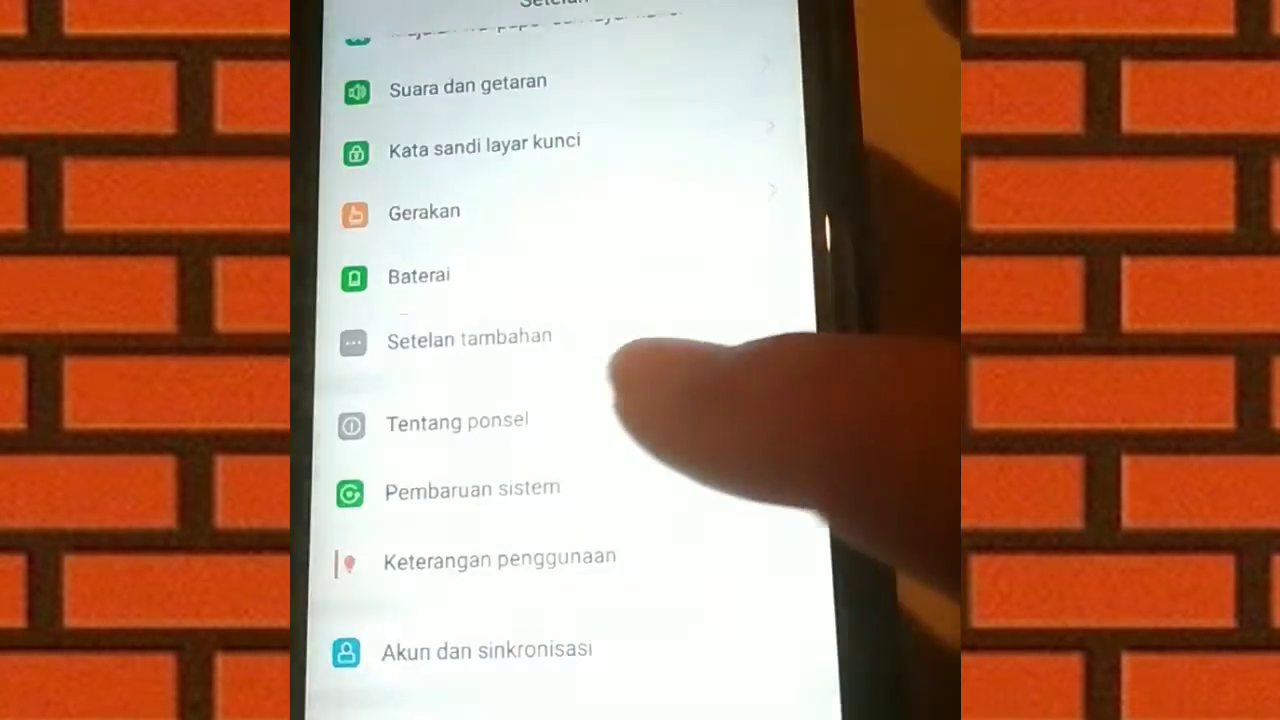
# - Open Tentang ponsel and tap the build number repeatedly to unlock developer mode
pyautogui.click(456, 421)
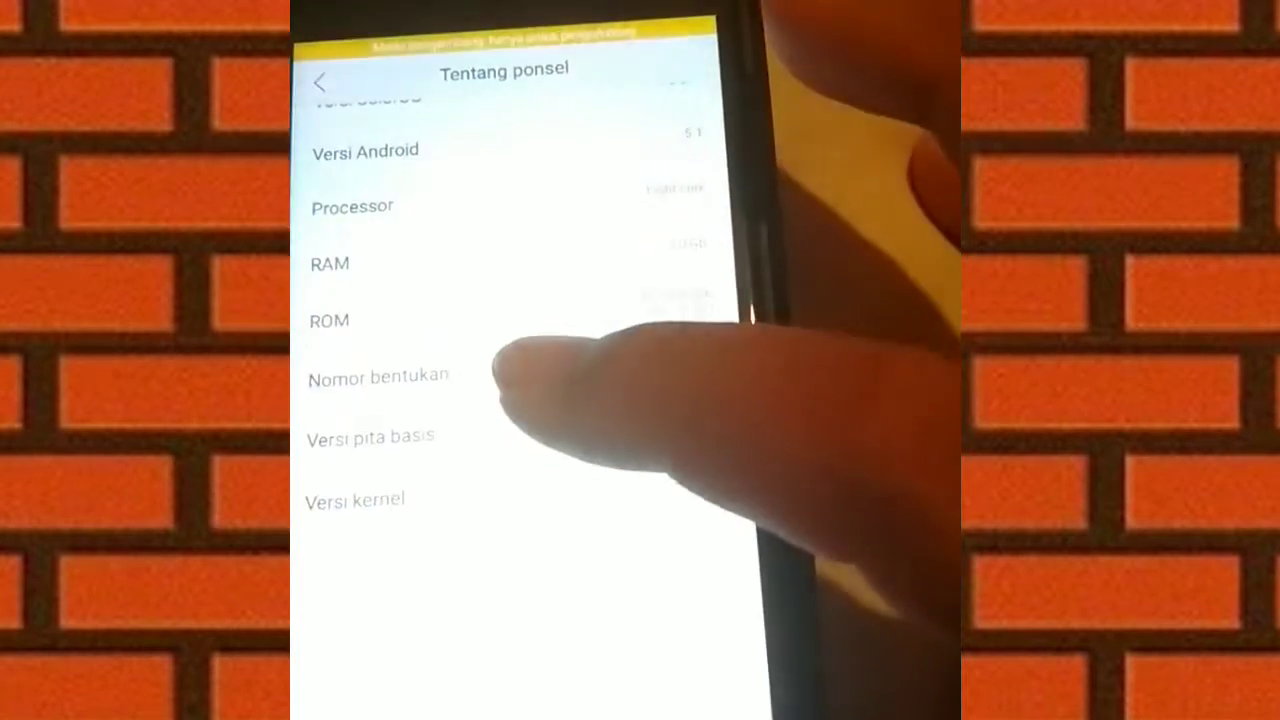
pyautogui.click(378, 375)
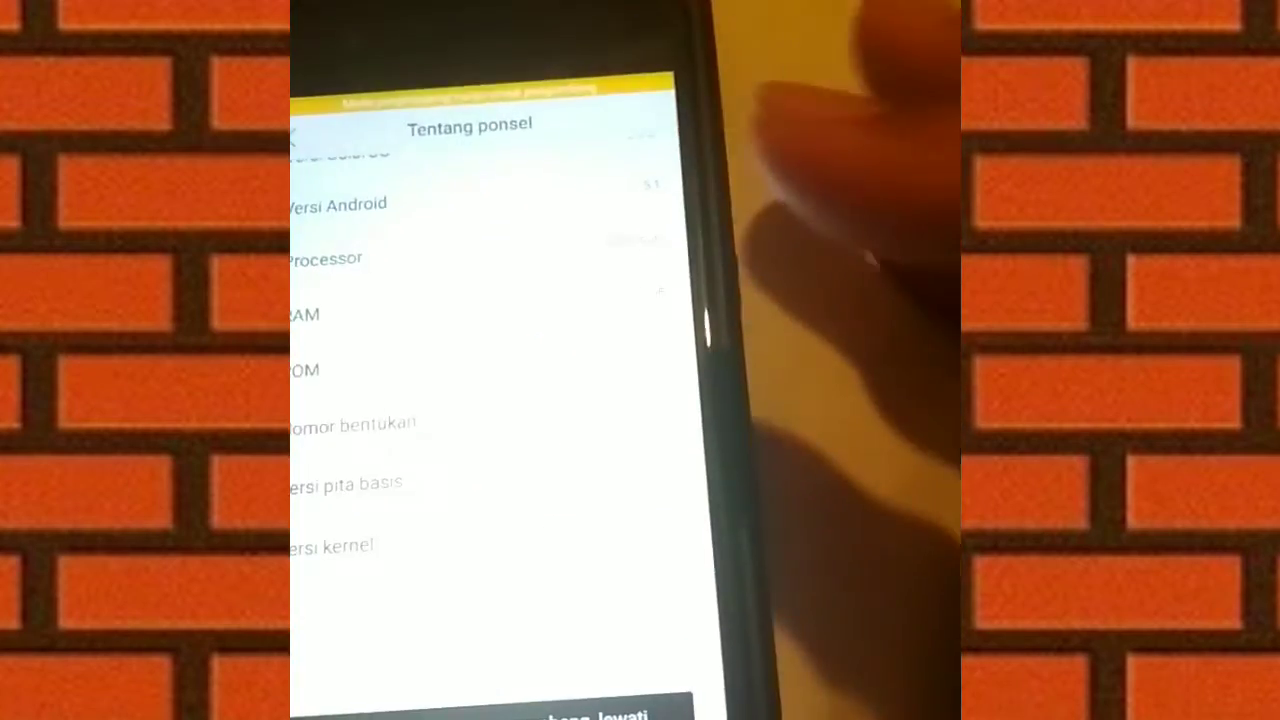
pyautogui.click(430, 330)
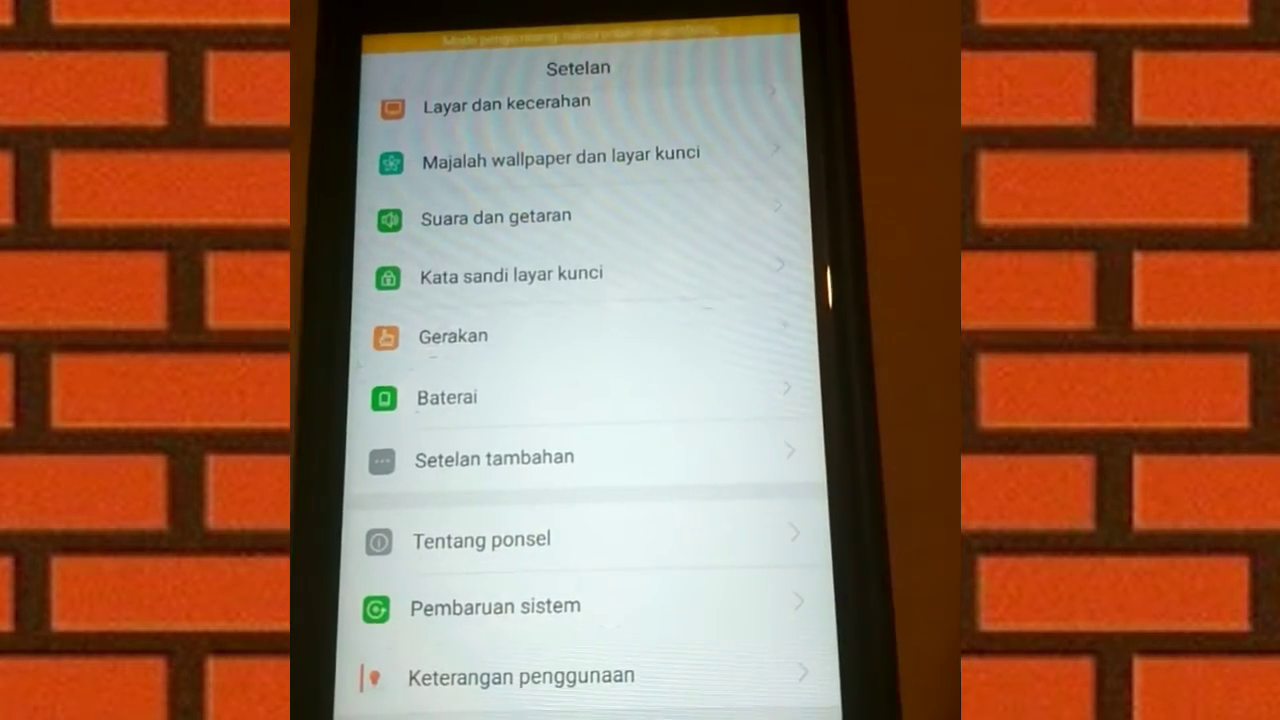
# - Open Setelan tambahan to reach Opsi pengembang, with developer options switched on
pyautogui.click(492, 457)
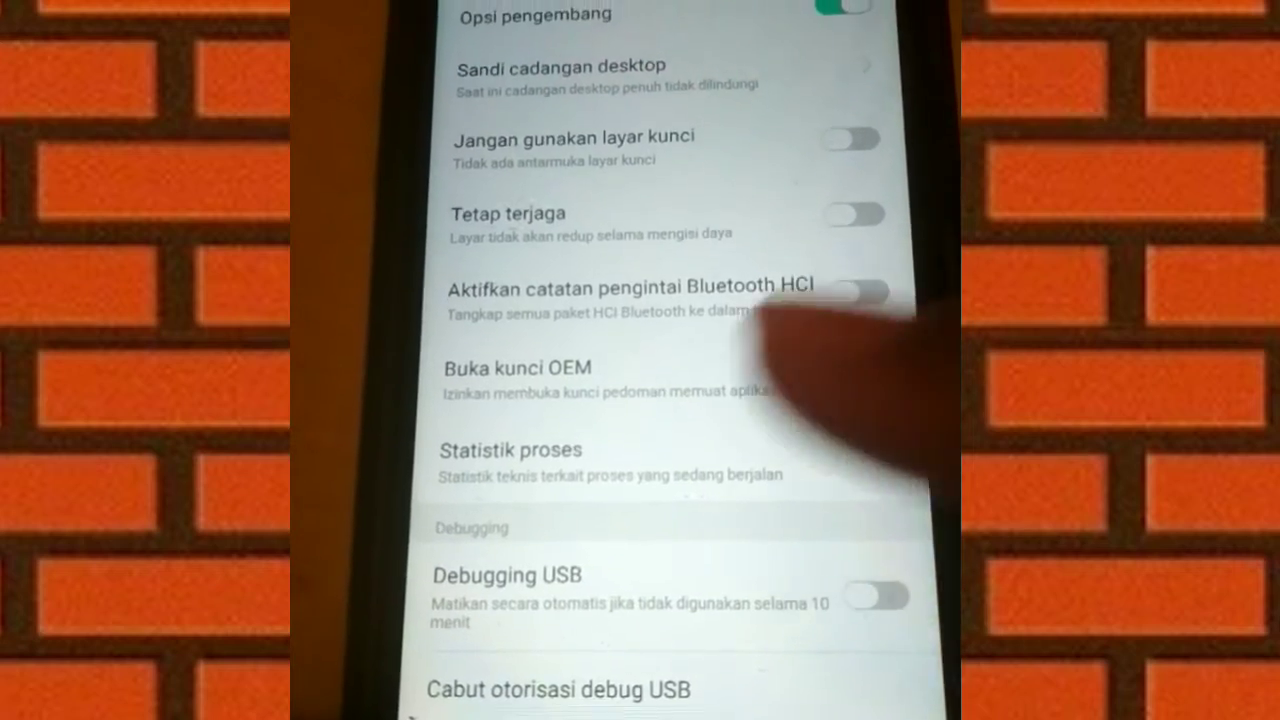
# - Scroll down to the Gambar section and set the window animation scale to 0.5x
pyautogui.scroll(-3)
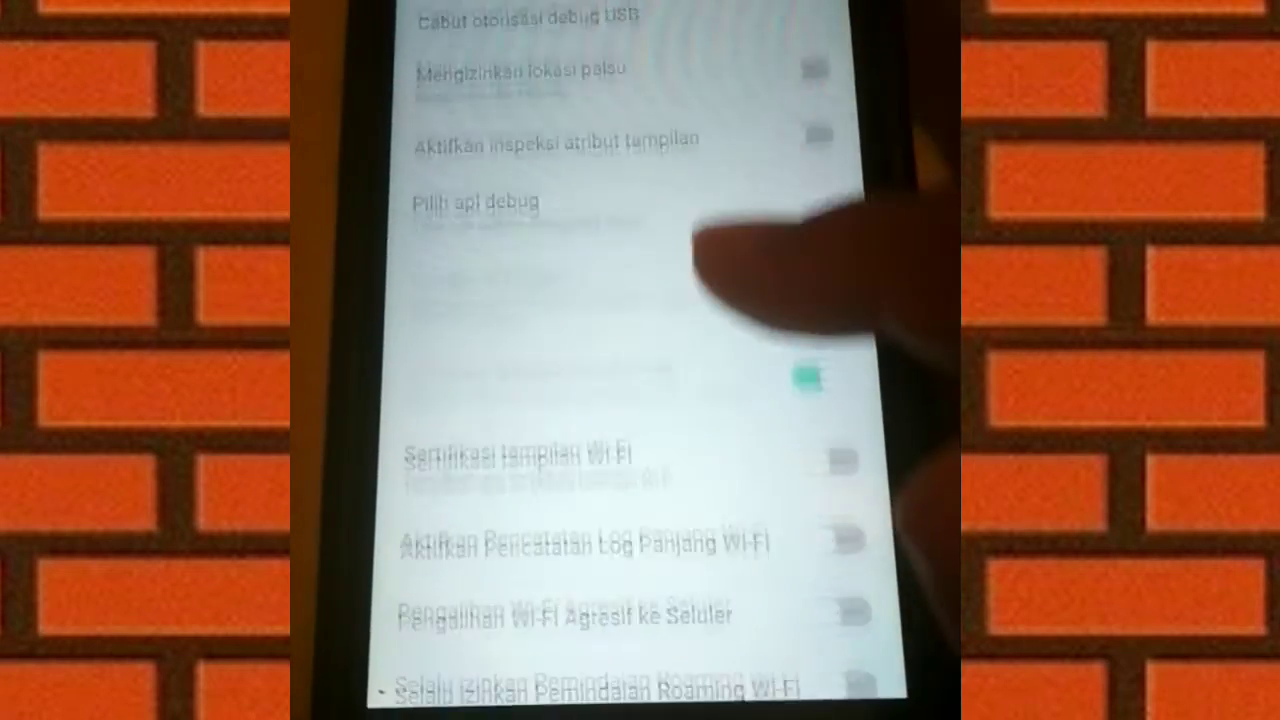
pyautogui.scroll(-3)
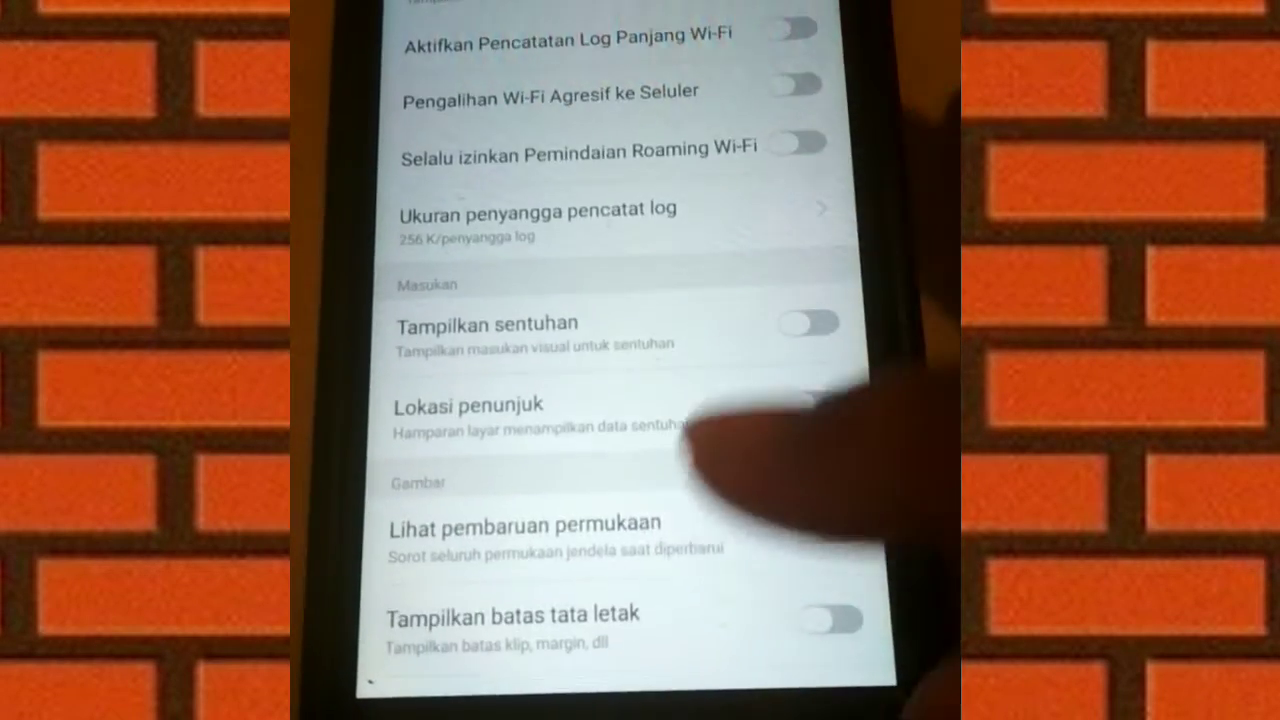
pyautogui.scroll(-3)
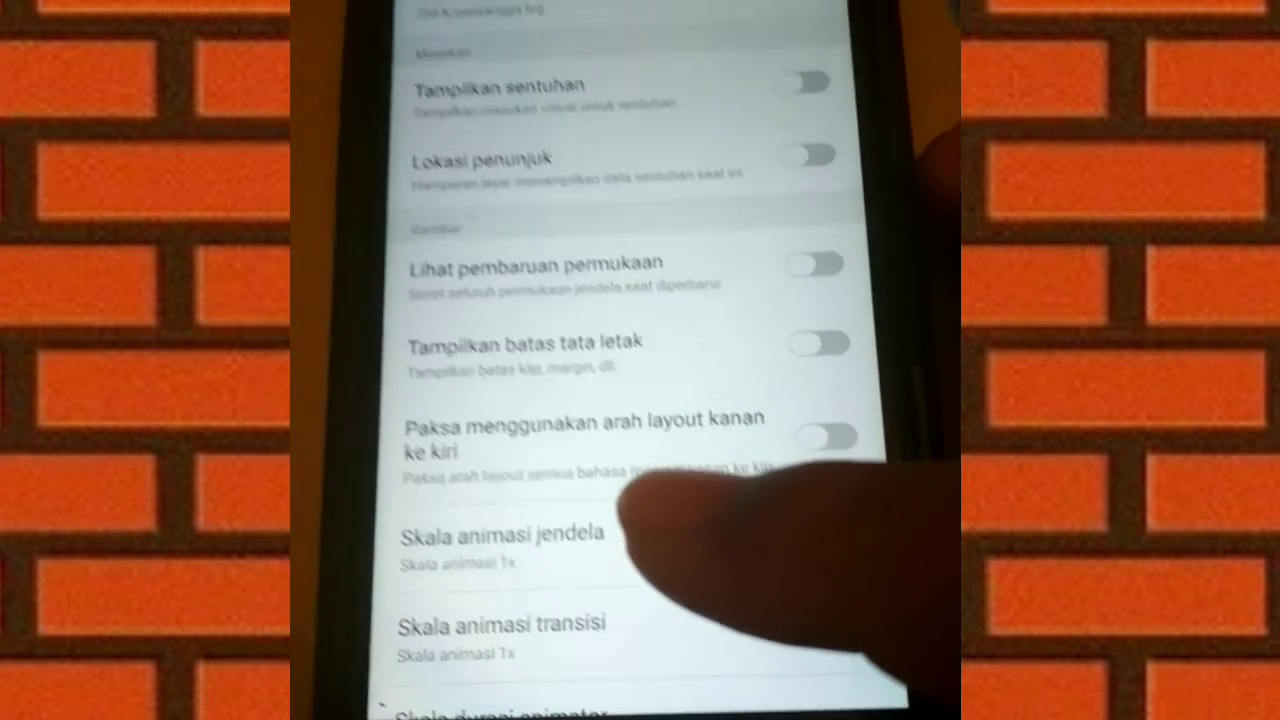
pyautogui.click(500, 534)
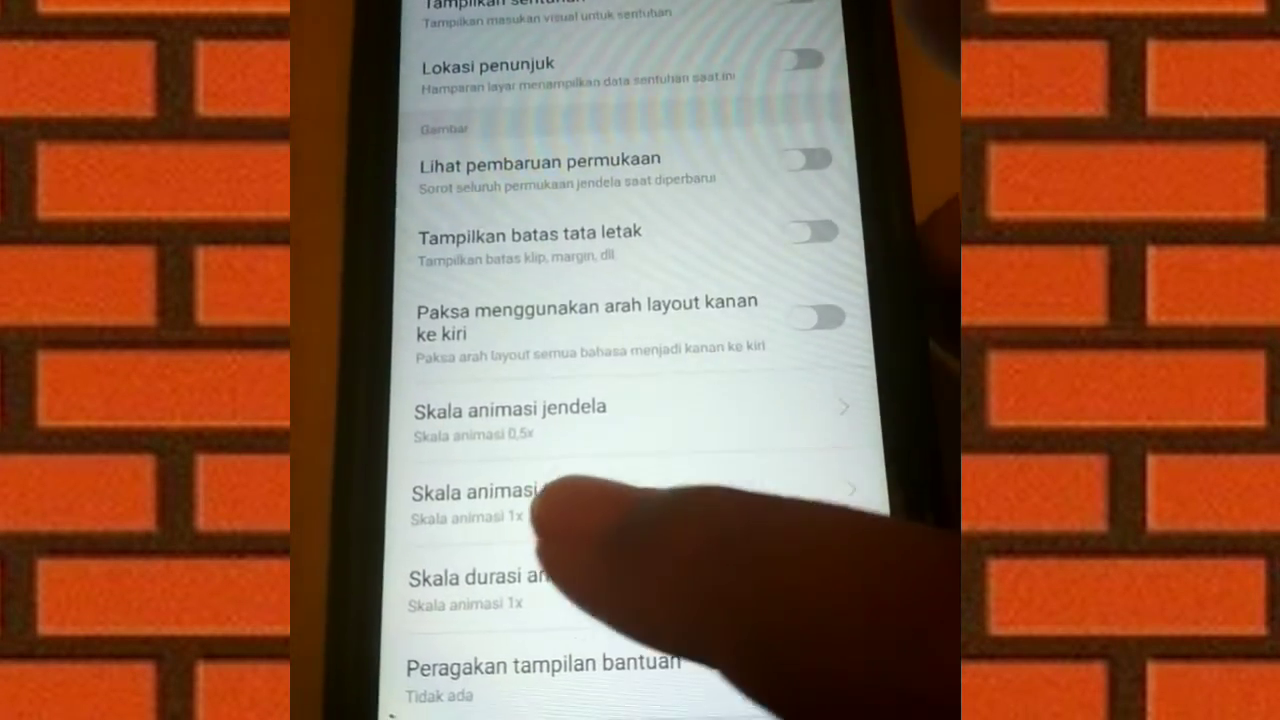
# - Set both the transition animation scale and animator duration scale to 0.5x
pyautogui.click(509, 500)
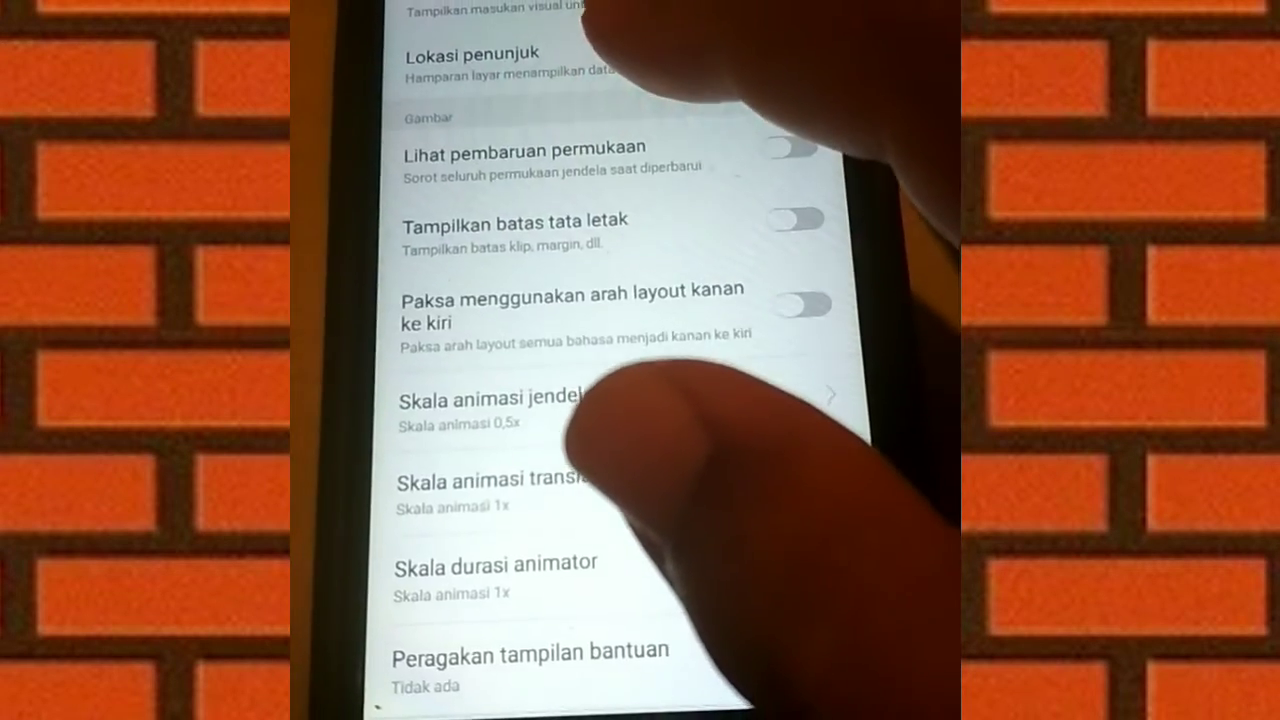
pyautogui.click(480, 405)
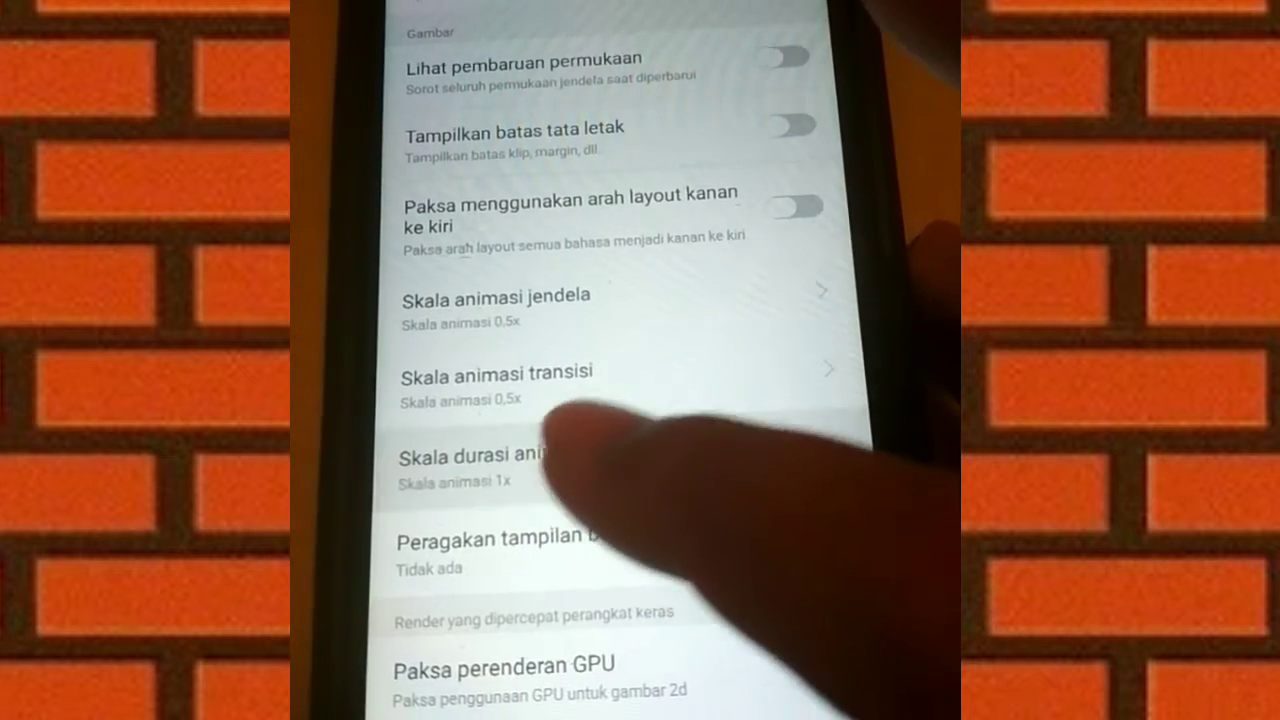
pyautogui.click(495, 371)
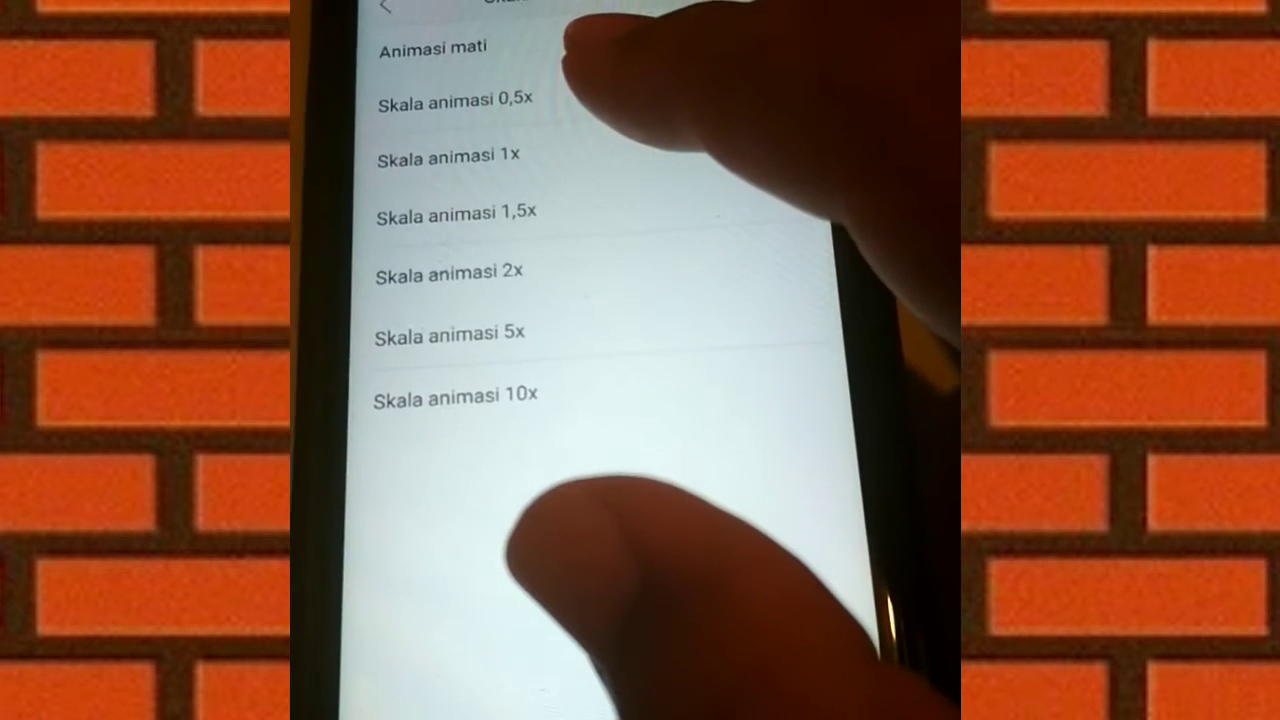
pyautogui.click(452, 99)
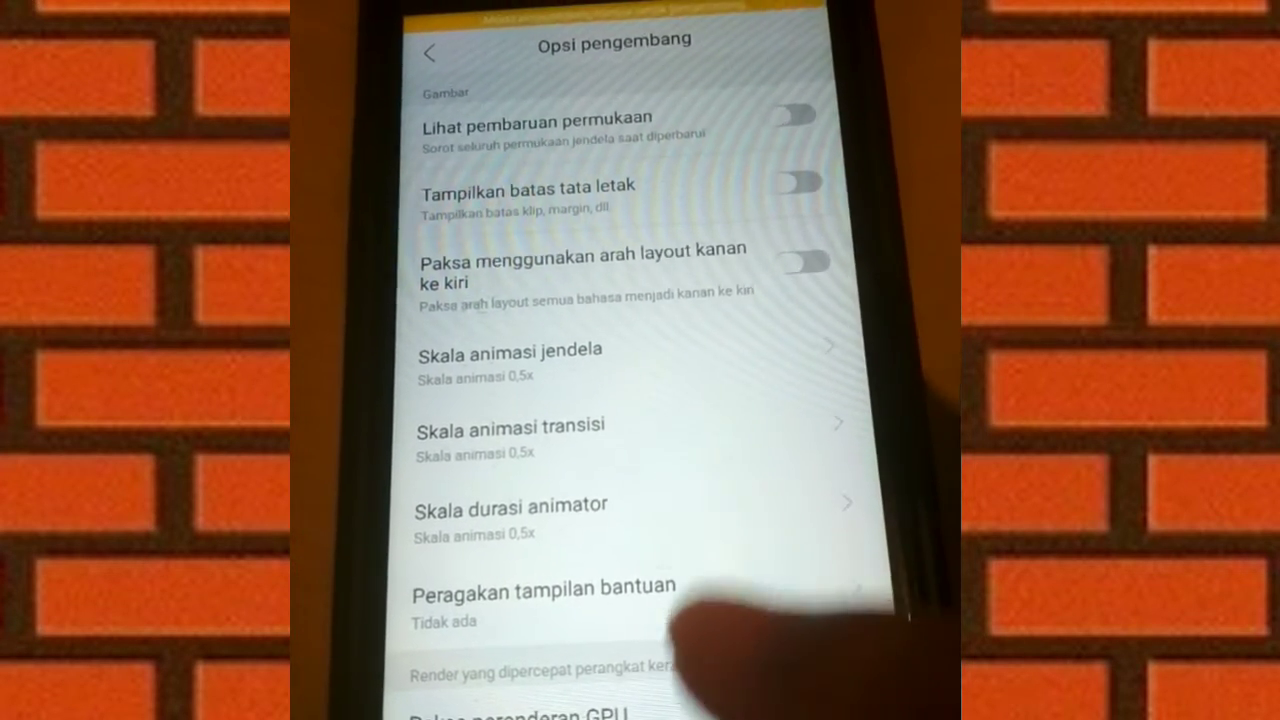
# - Scroll to hardware-accelerated rendering and turn on the Aktifkan 4x MSAA dengan paksa toggle
pyautogui.scroll(-3)
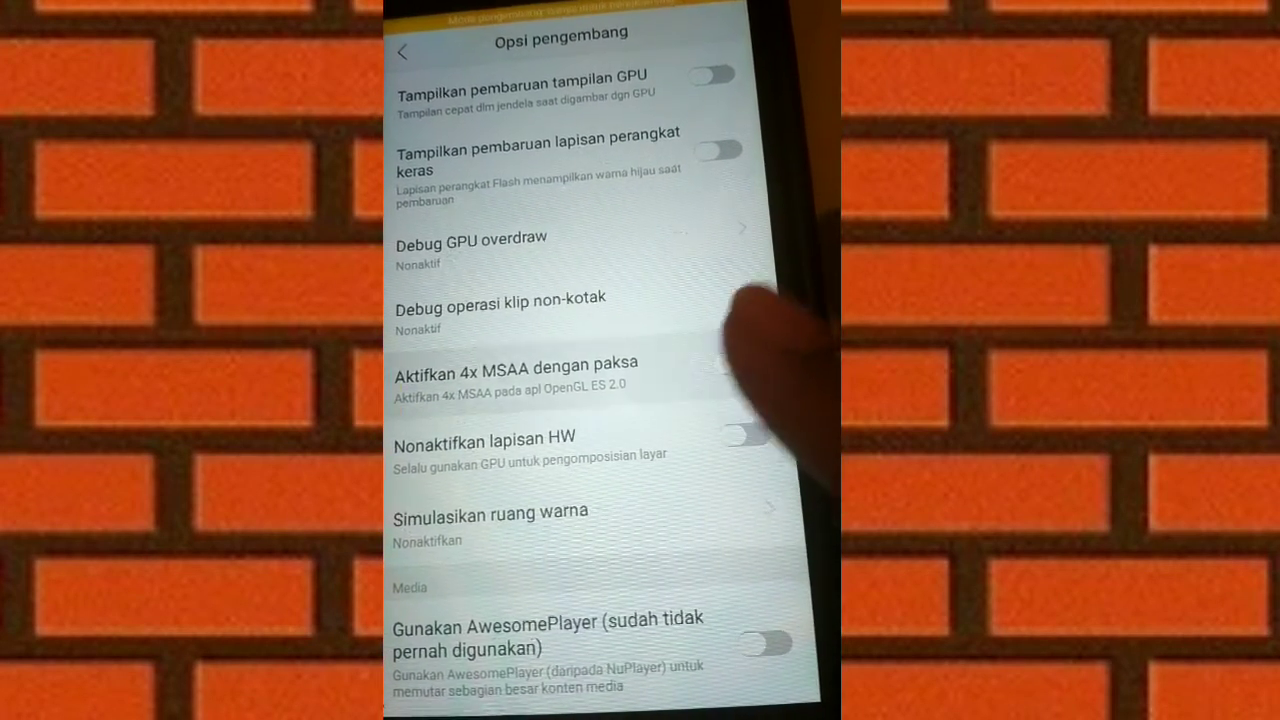
pyautogui.click(745, 362)
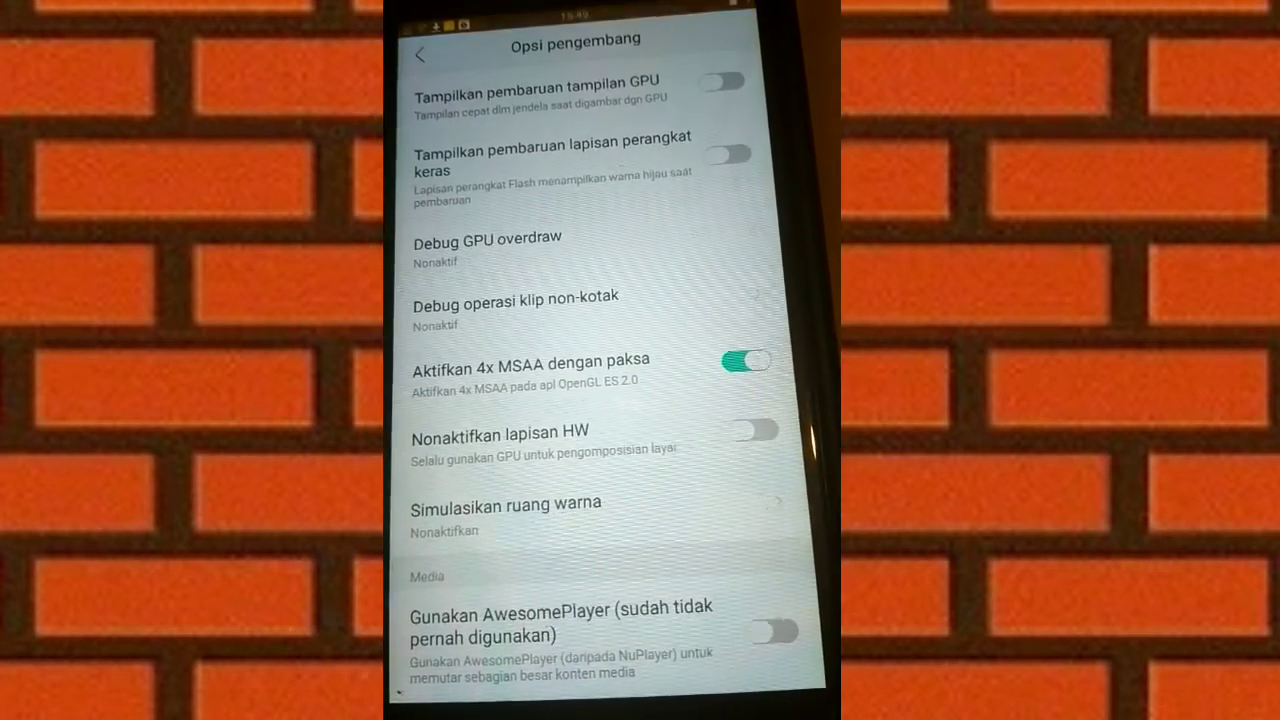